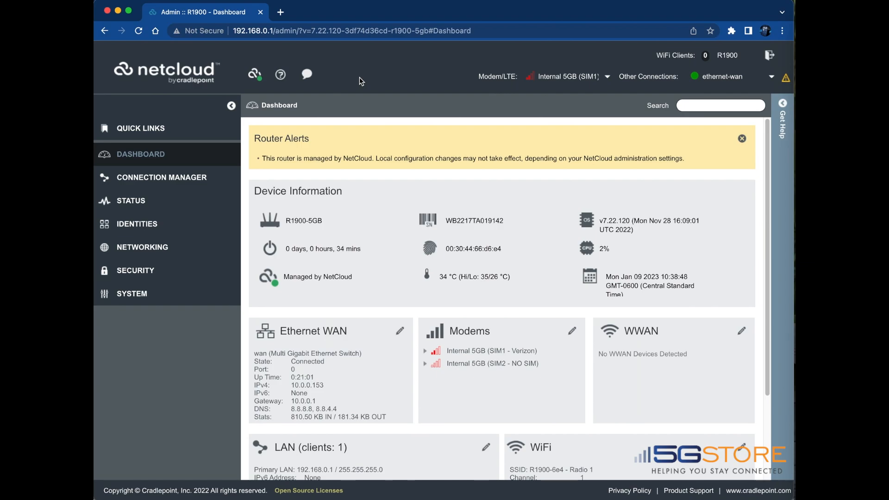
mouse_move(138, 249)
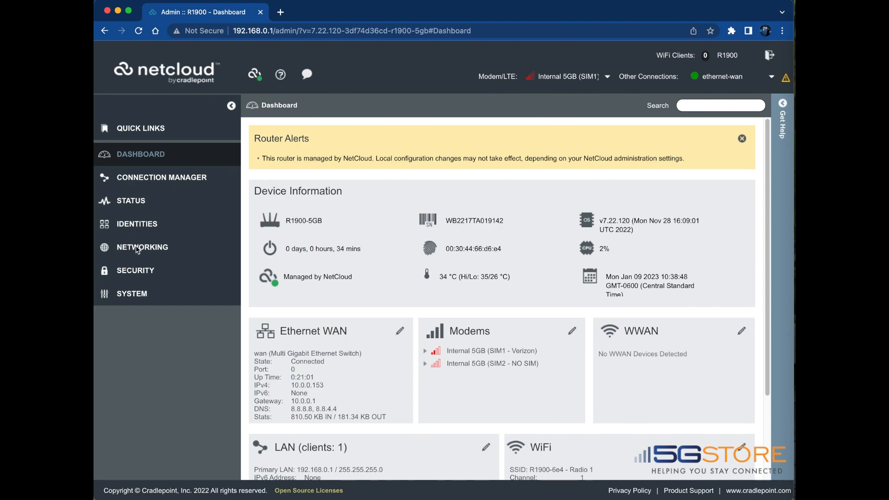
- Expand Networking and show the Local Networks settings pages in the sidebar
click(142, 247)
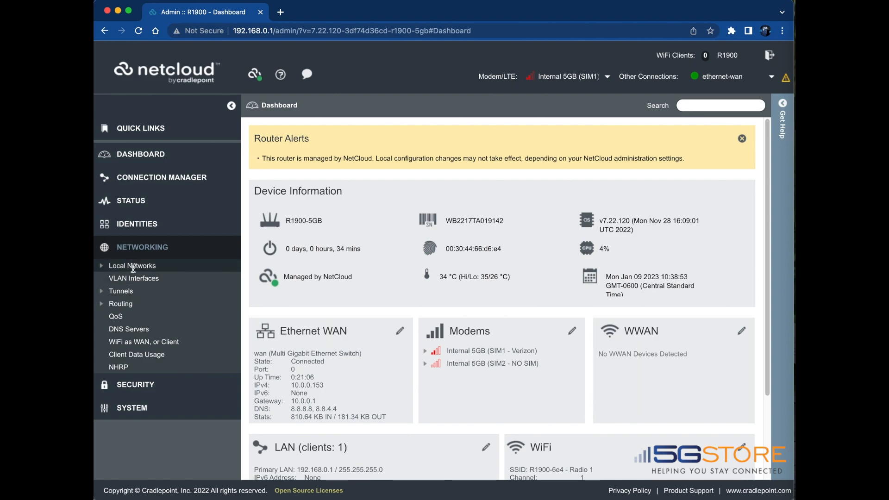
click(132, 265)
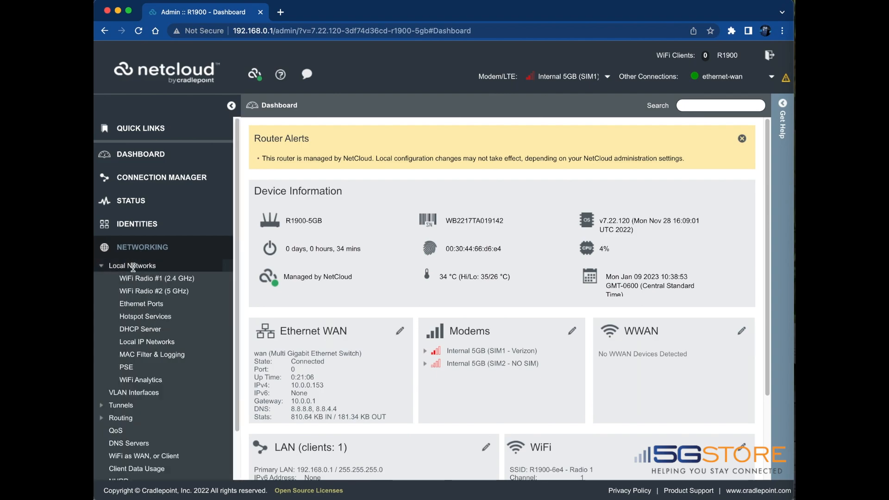
- Disable the WiFi Radio #1 (2.4 GHz) wireless radio, confirm the warning and save
click(157, 278)
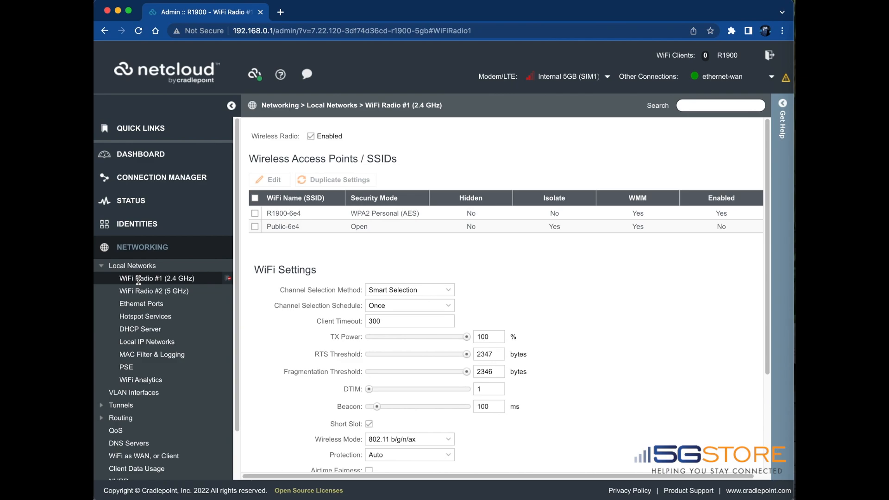
click(310, 136)
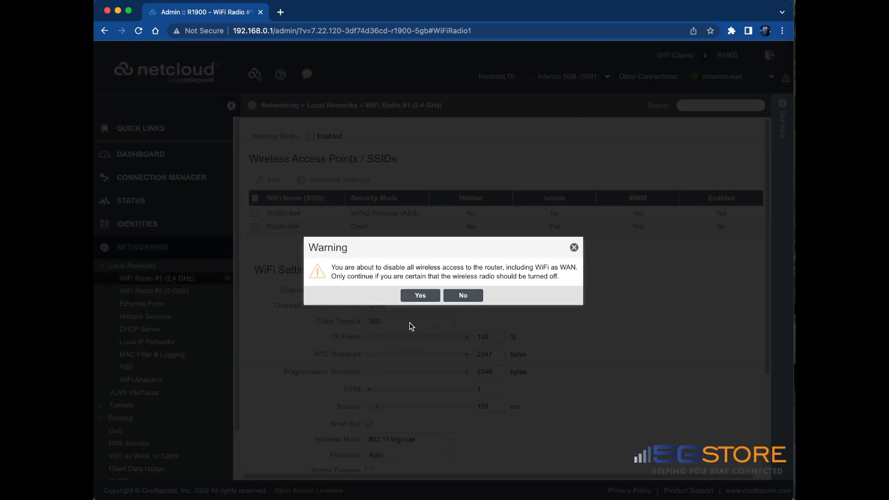
click(419, 295)
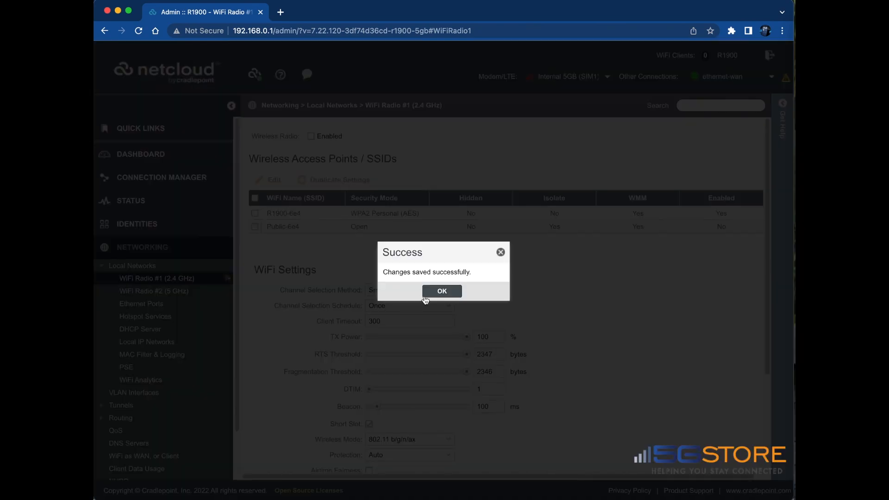
click(441, 290)
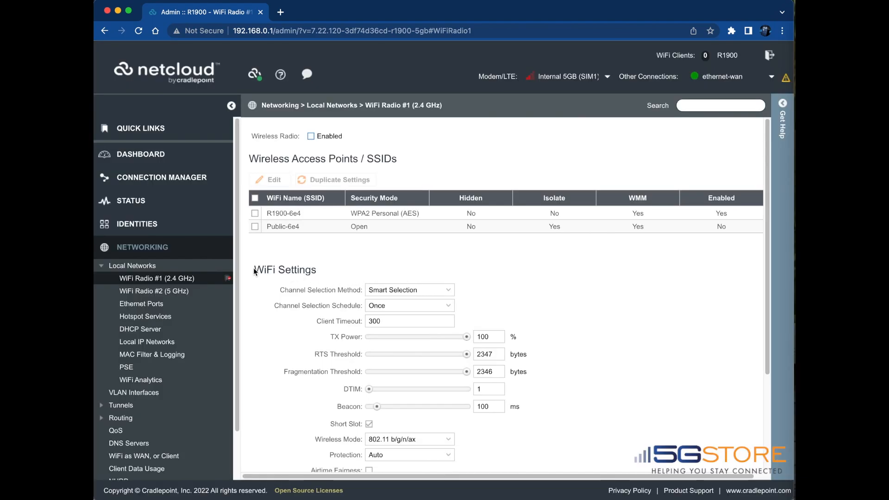
click(154, 290)
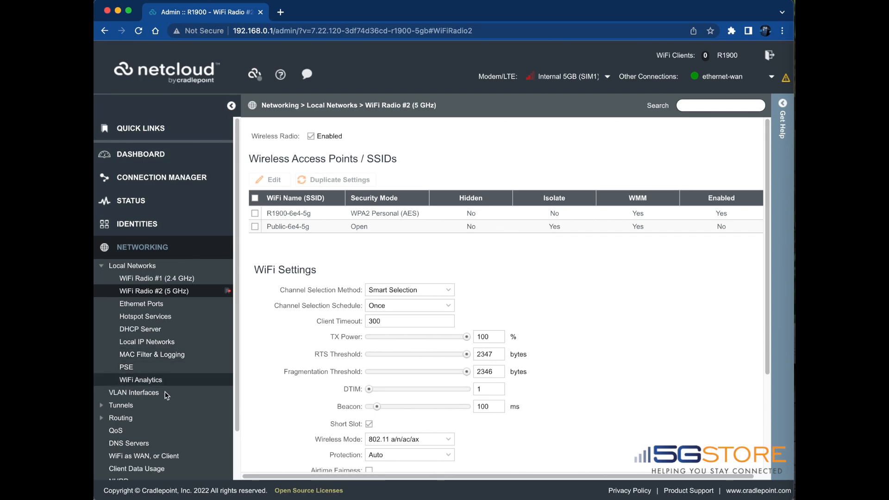
- Set the WiFi Radio #2 (5 GHz) client mode to WiFi as WAN and save it
scroll(down, 3)
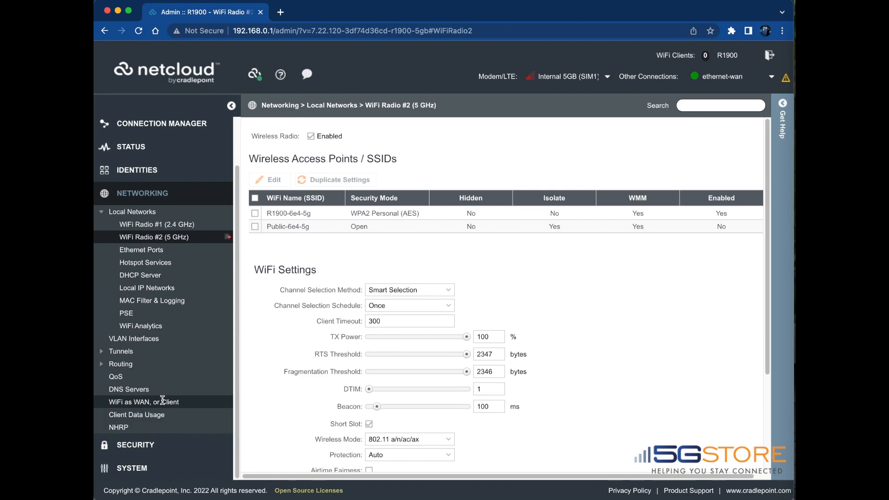
click(144, 402)
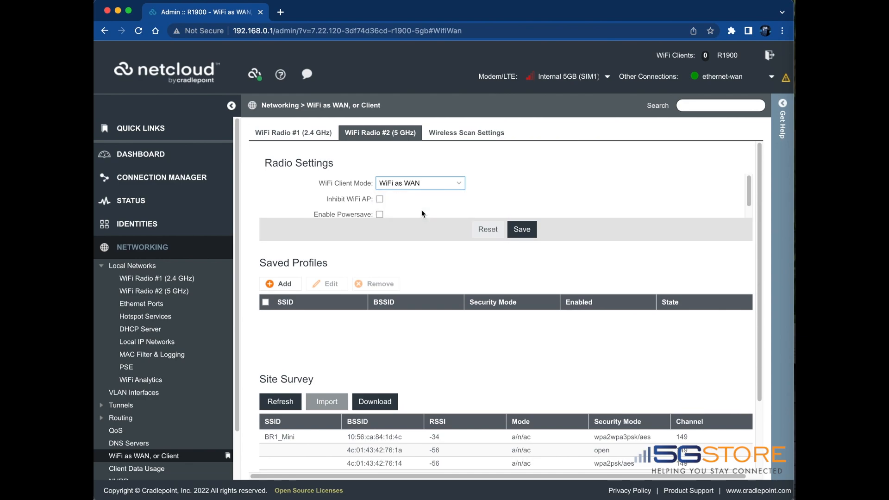
click(520, 229)
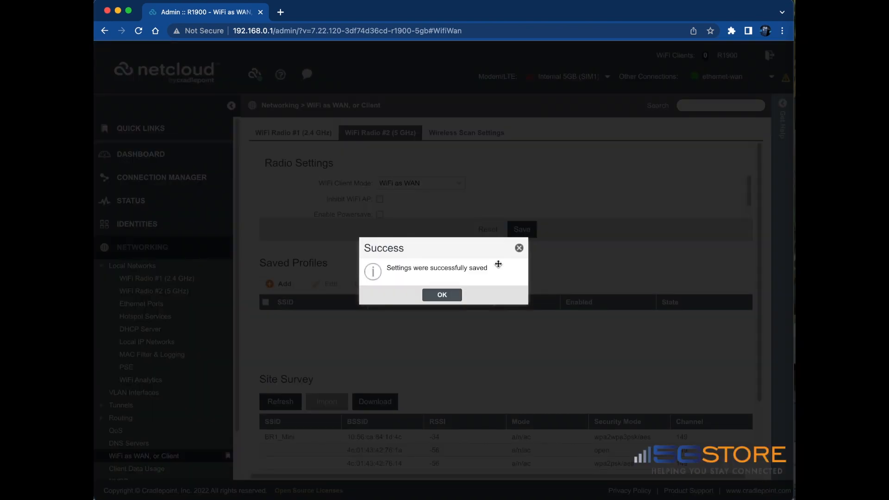
click(442, 294)
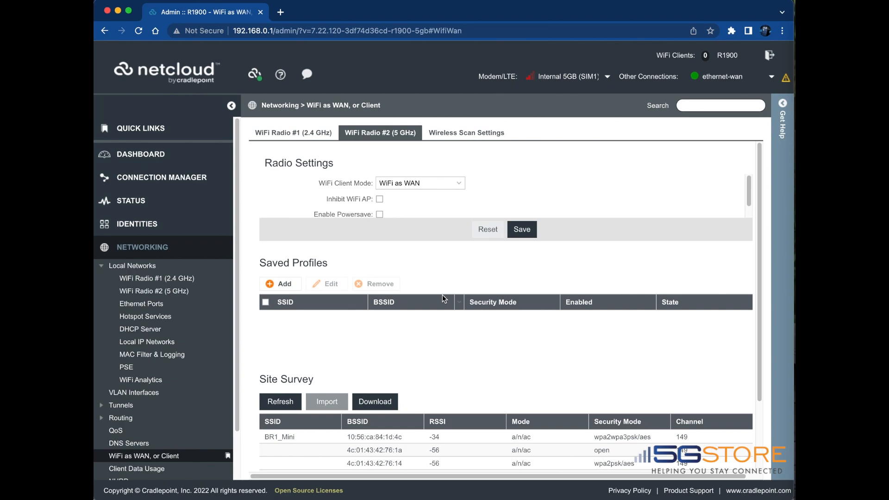
scroll(down, 3)
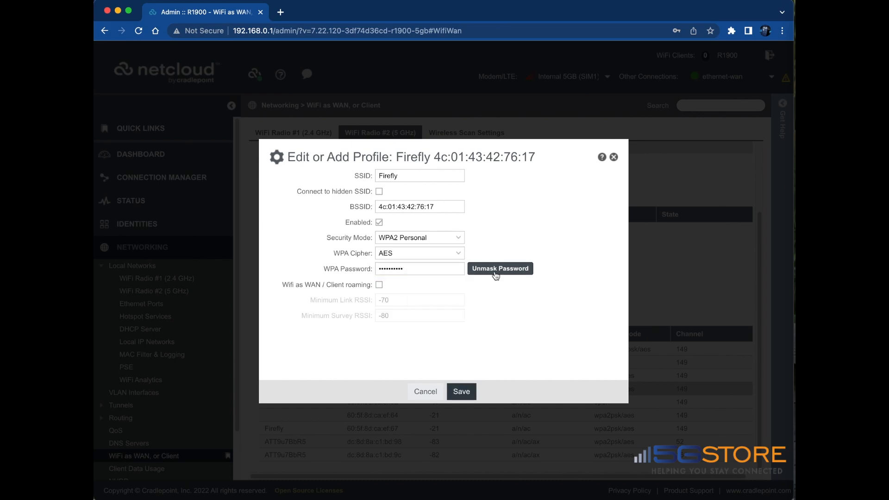
- Save the Firefly WPA2 Personal/AES client profile, then go to Connection Manager
click(461, 391)
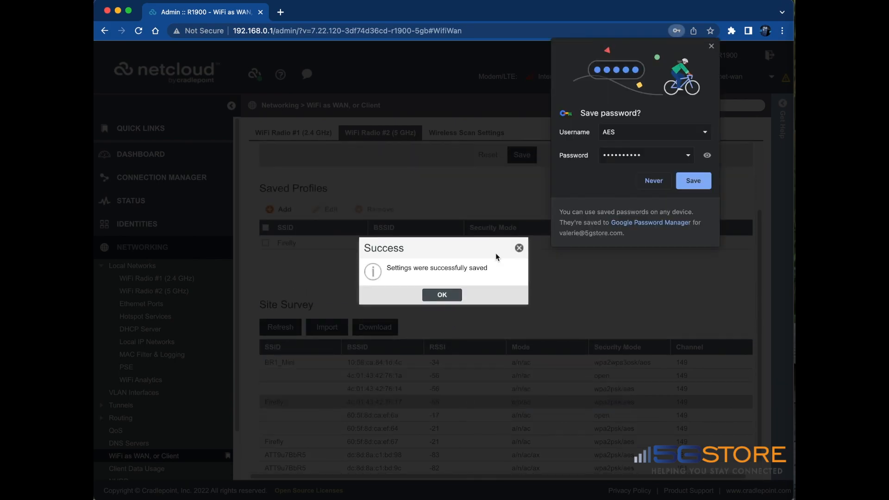
click(442, 295)
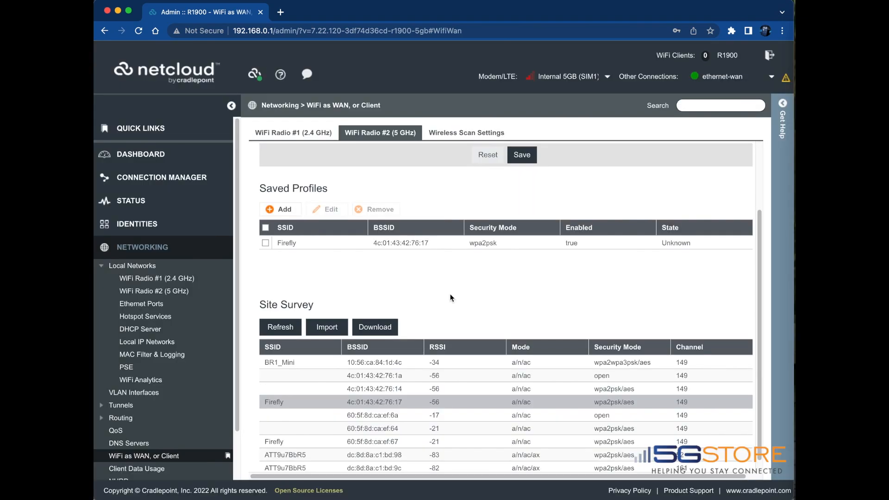
mouse_move(439, 259)
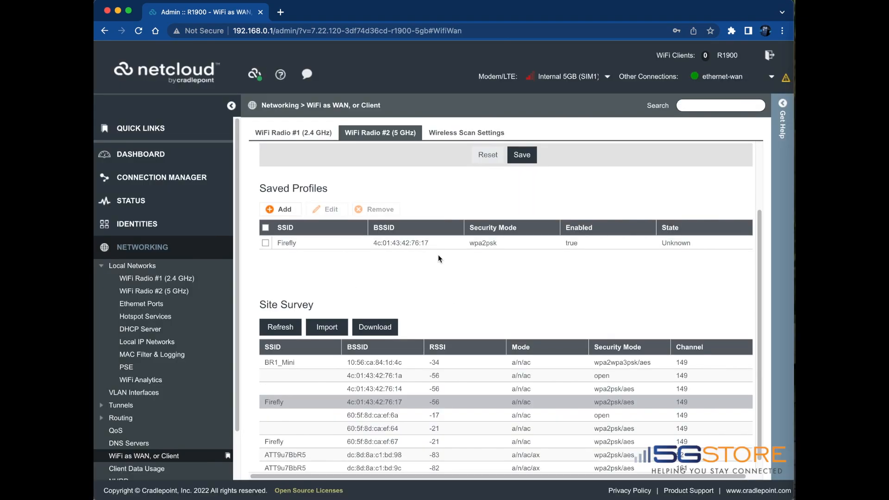
click(161, 177)
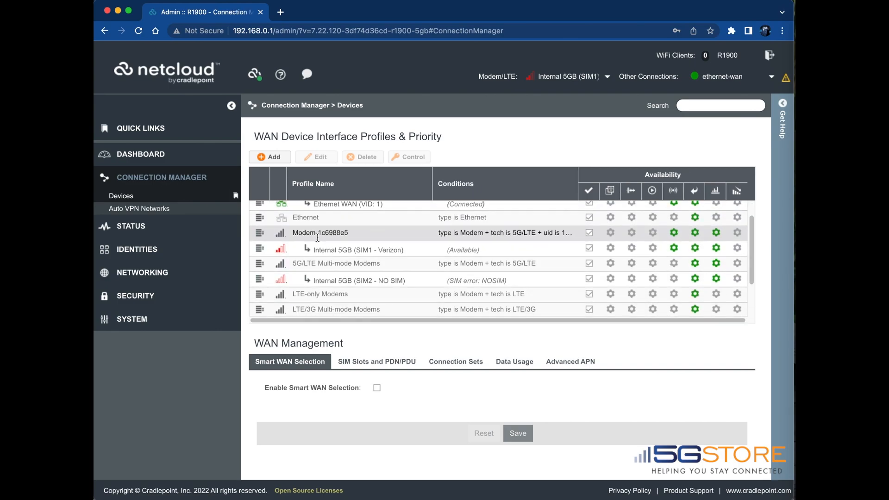
- Scroll the WAN Device Interface Profiles list to show WiFi as WAN connected via Firefly
scroll(down, 3)
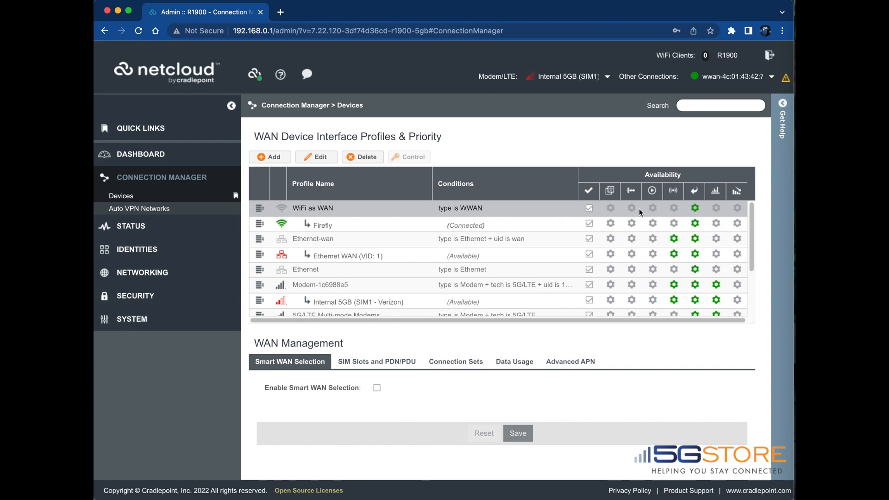
mouse_move(631, 207)
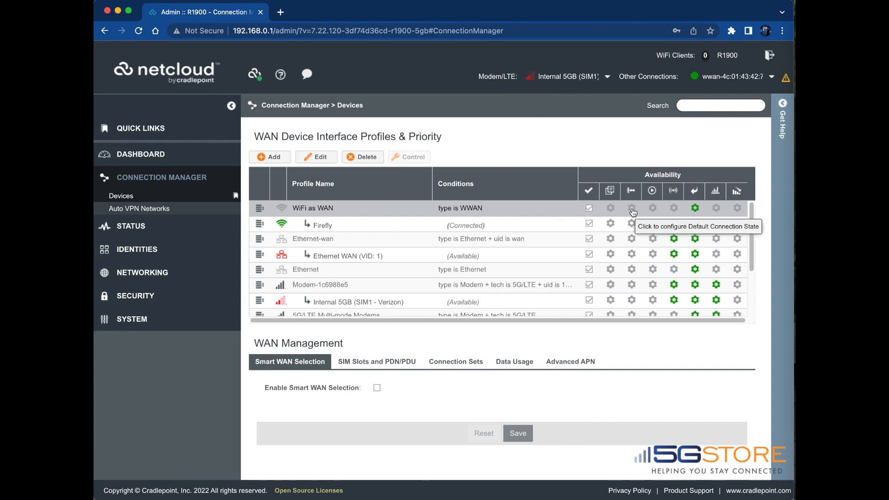
- Set the WiFi as WAN profile's Default Connection State to Always On and save
click(630, 208)
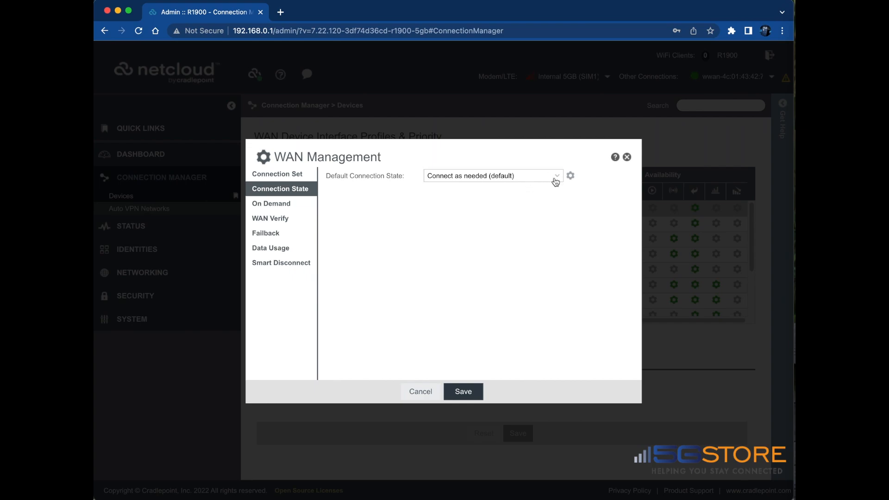
click(490, 175)
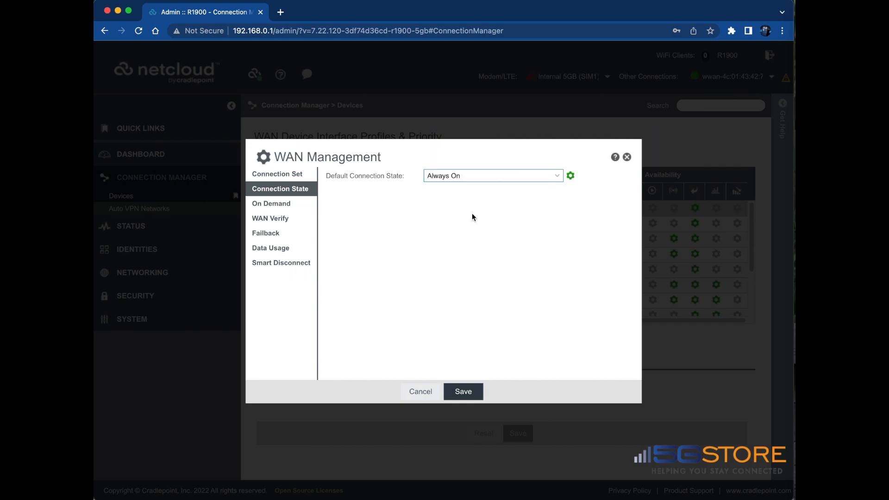
mouse_move(469, 386)
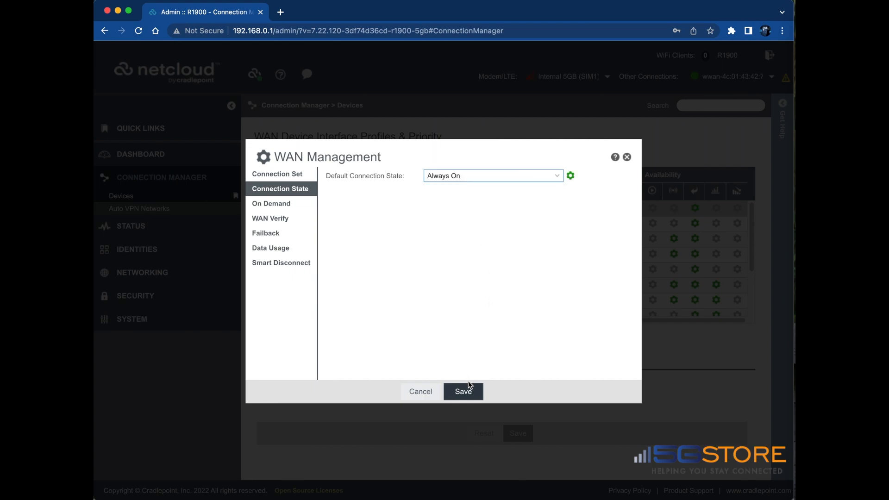
click(462, 391)
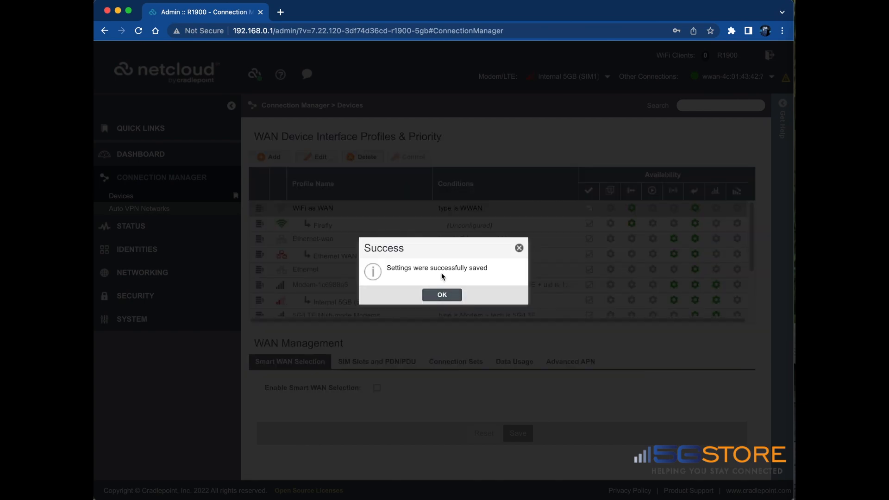
click(442, 295)
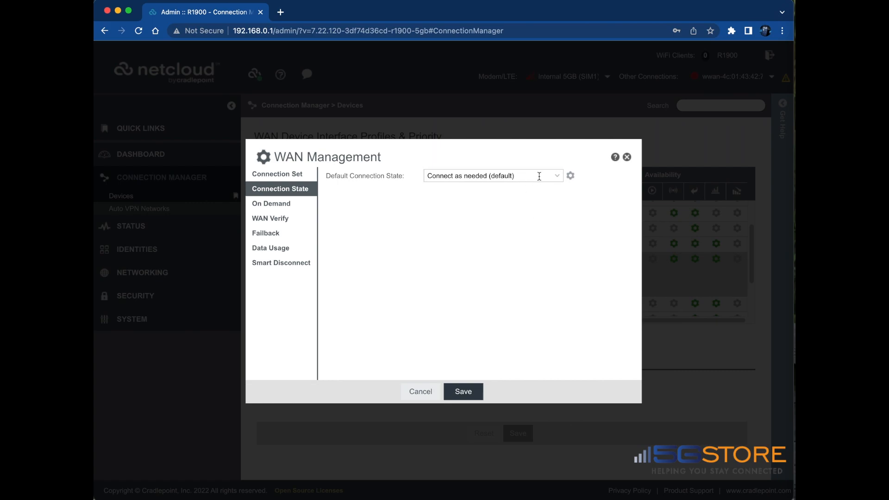
- Show the Default Connection State choices for another WAN device profile
click(420, 391)
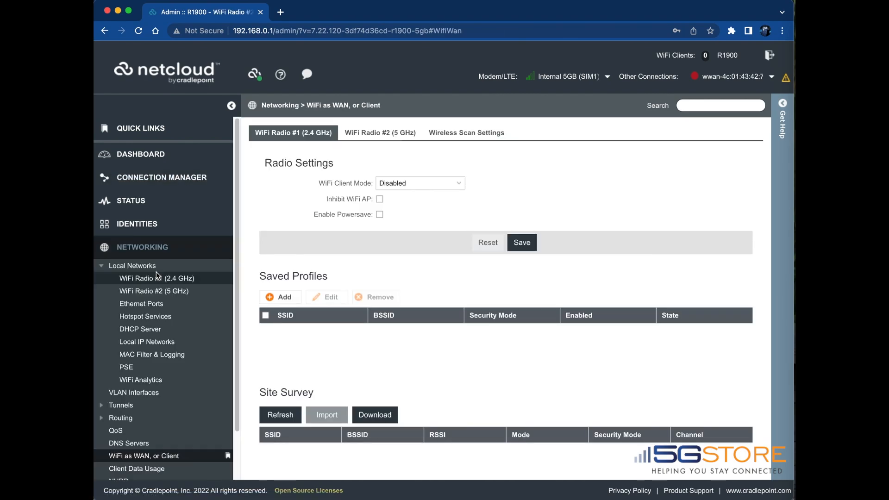
- Go to the Traffic Steering Rules page under Networking > Routing
click(132, 265)
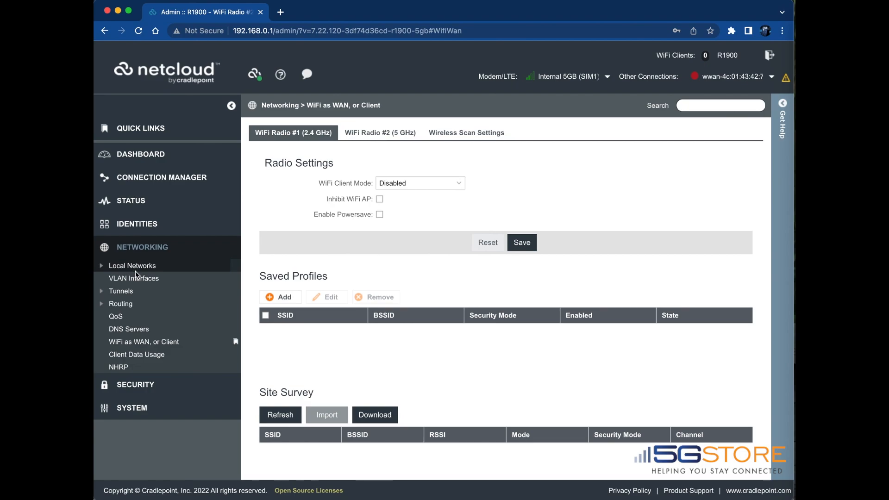
click(120, 304)
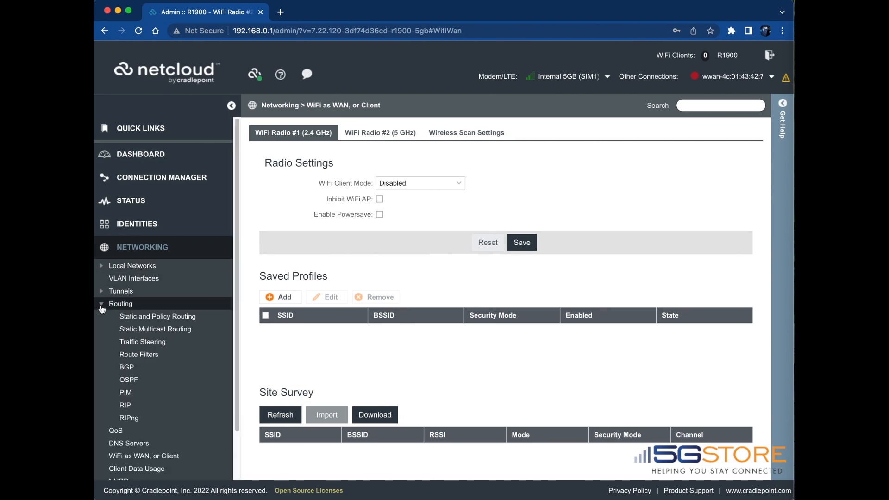
click(142, 341)
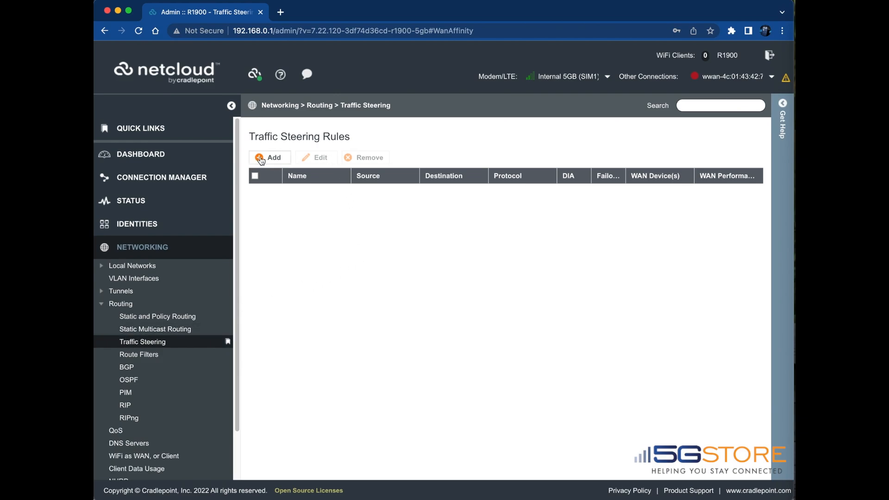
- Add a rule named Video Offload with Destination IP Network 10.5.2.3 and go to its Target settings
click(270, 157)
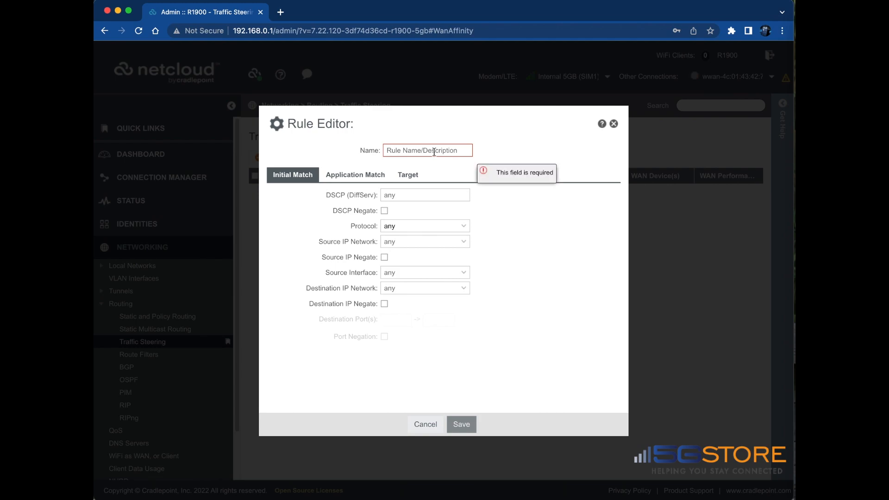
text(Video Offlo)
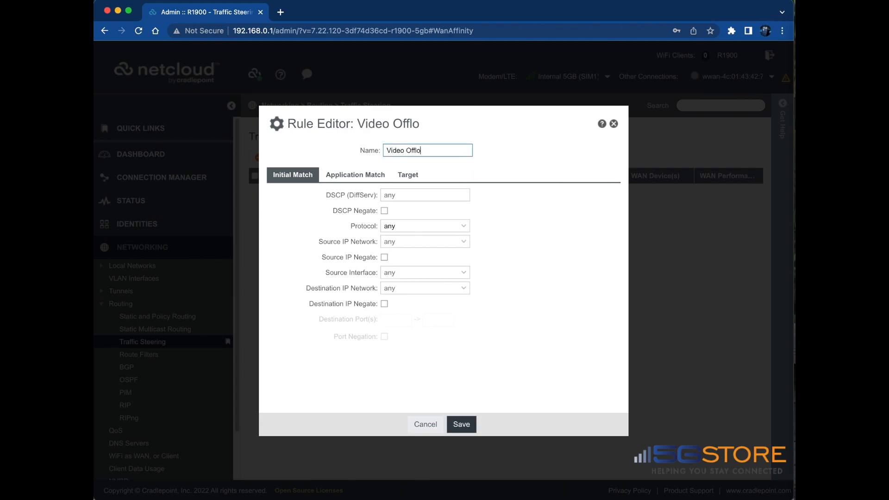
text(ad)
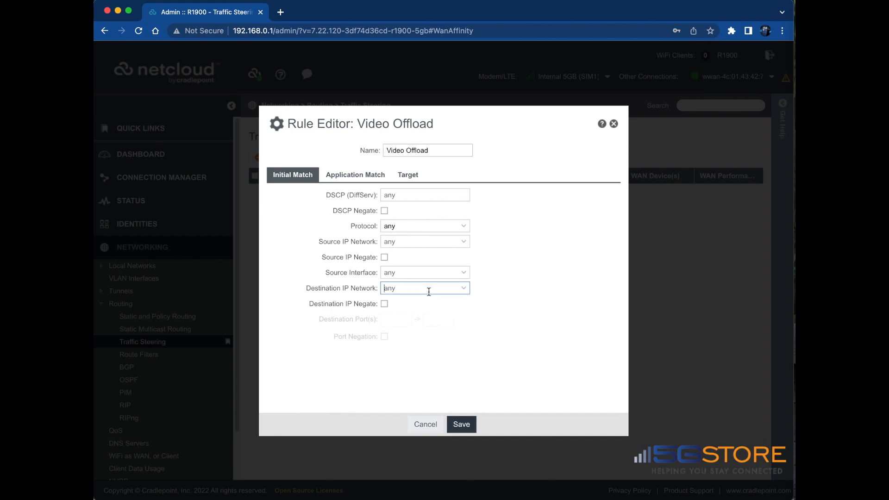
text(10.5.2.3)
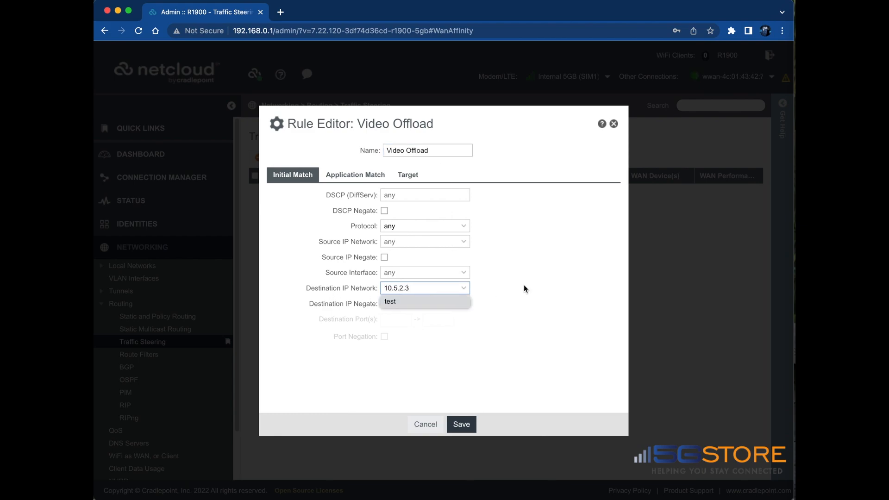
click(407, 174)
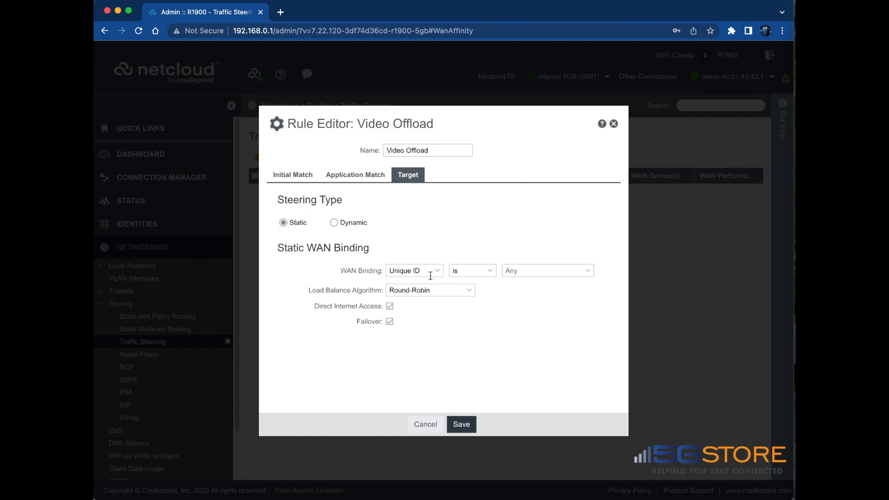
- Bind the rule to WAN type WiFi As WAN with failover off and save it
click(413, 270)
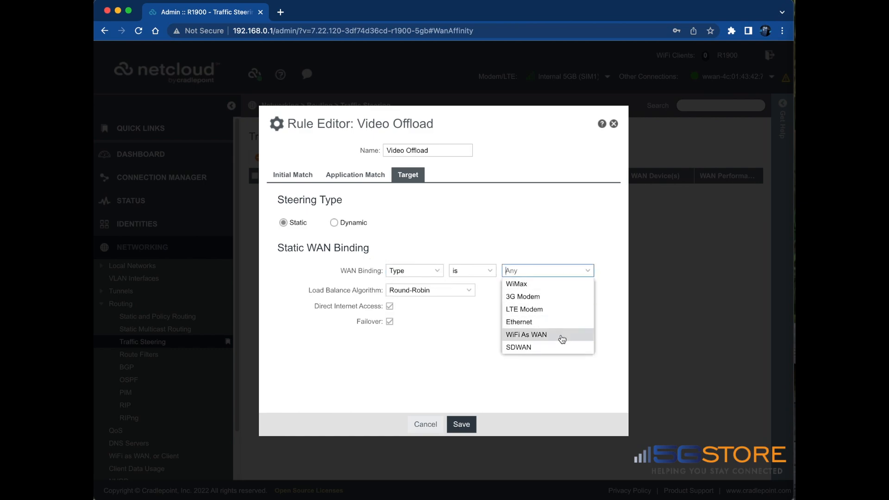
click(526, 334)
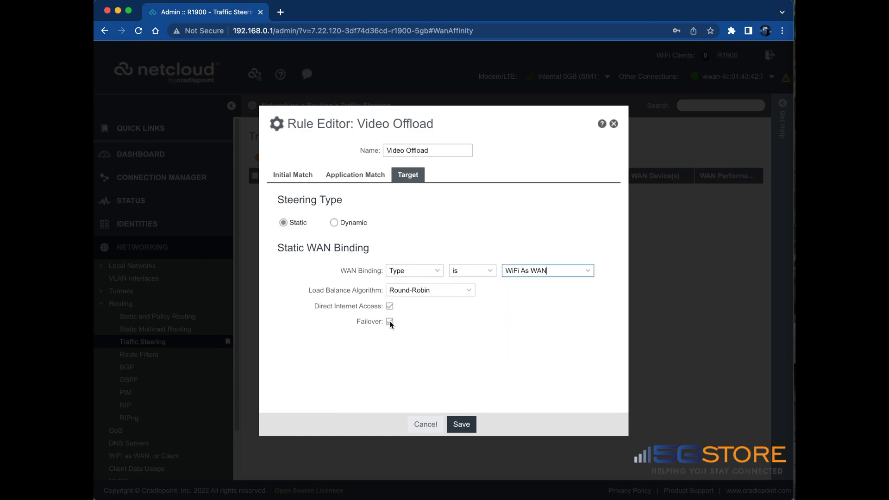
click(390, 322)
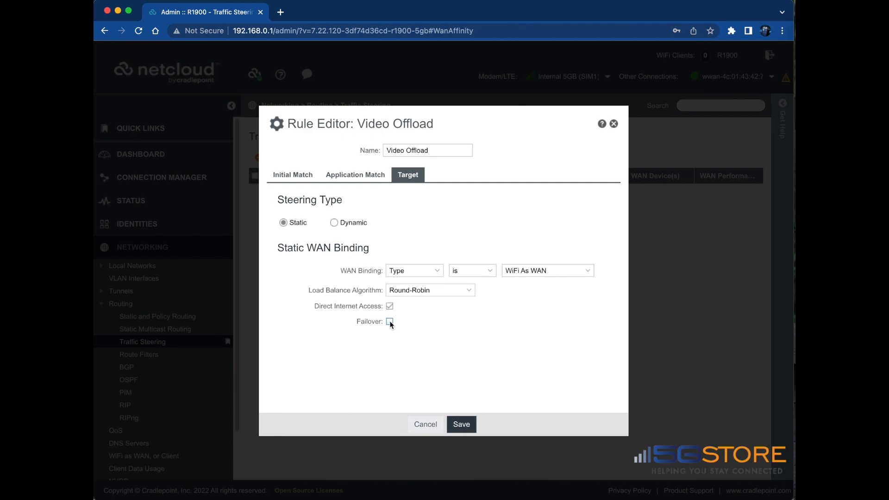
click(461, 424)
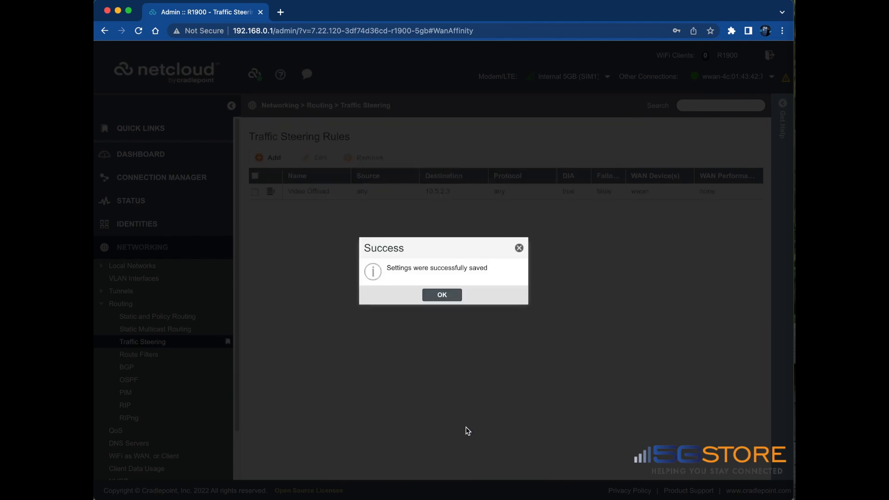
click(441, 295)
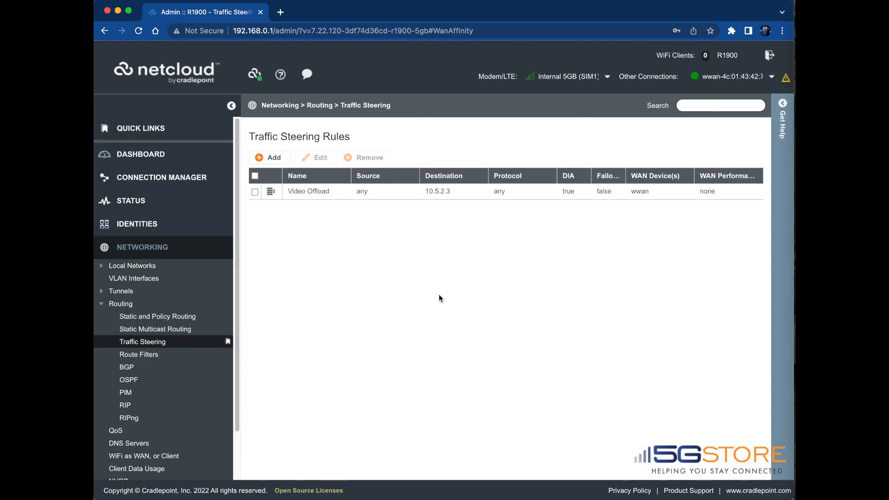
- Add a rule named Internet with Destination IP Network 10.5.2.3 and Destination IP Negate checked
click(269, 157)
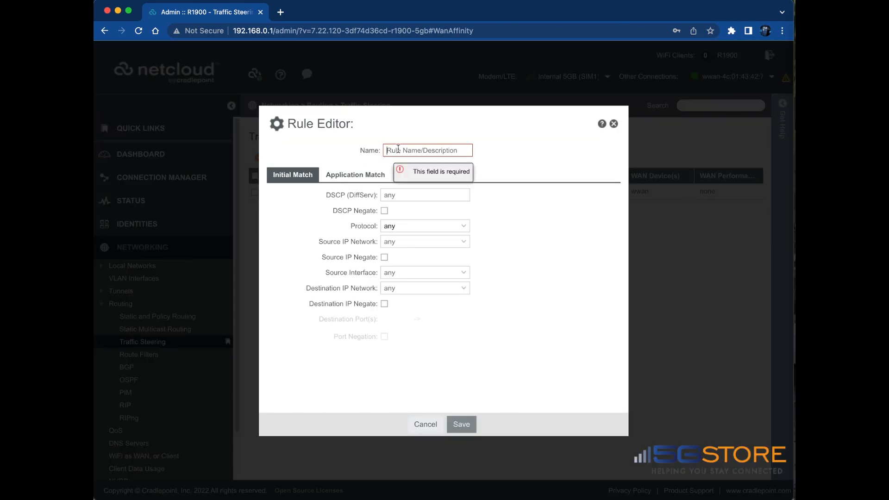
text(Internet)
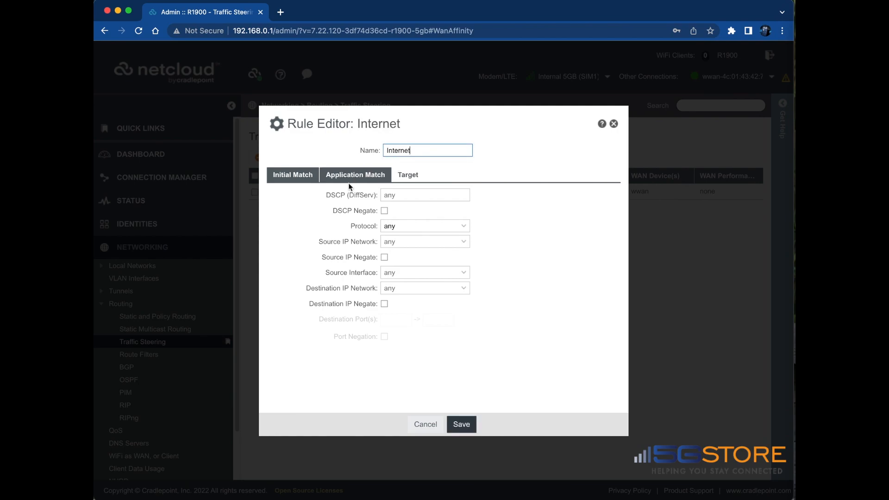
click(293, 175)
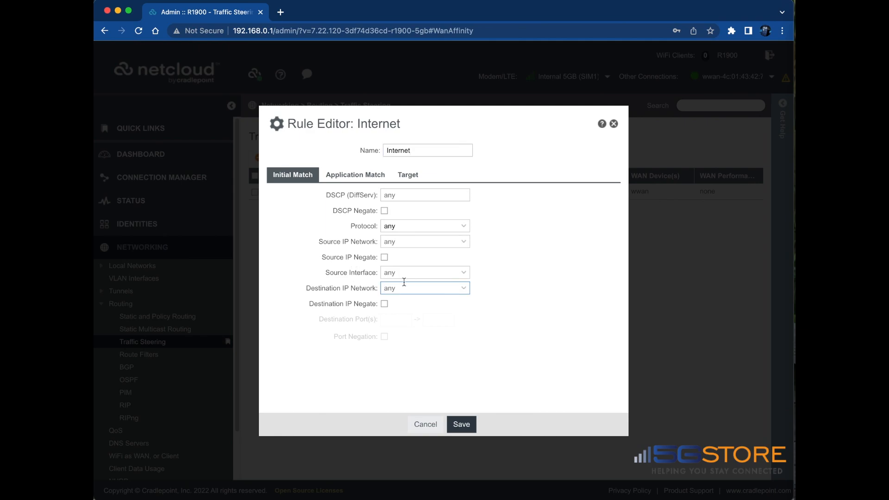
text(10.5.2.3)
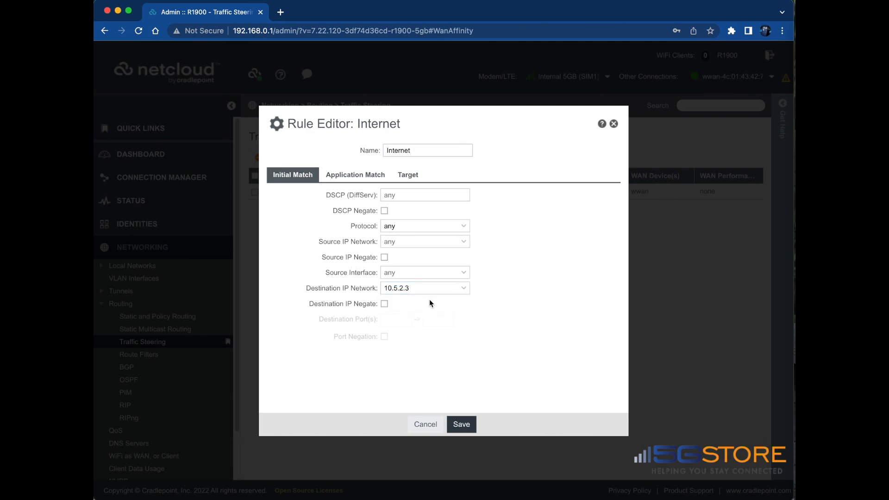
mouse_move(402, 308)
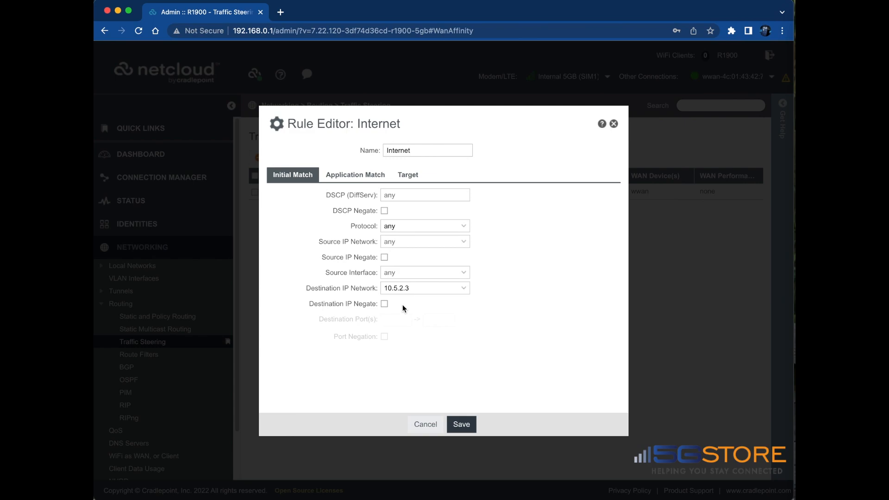
click(384, 303)
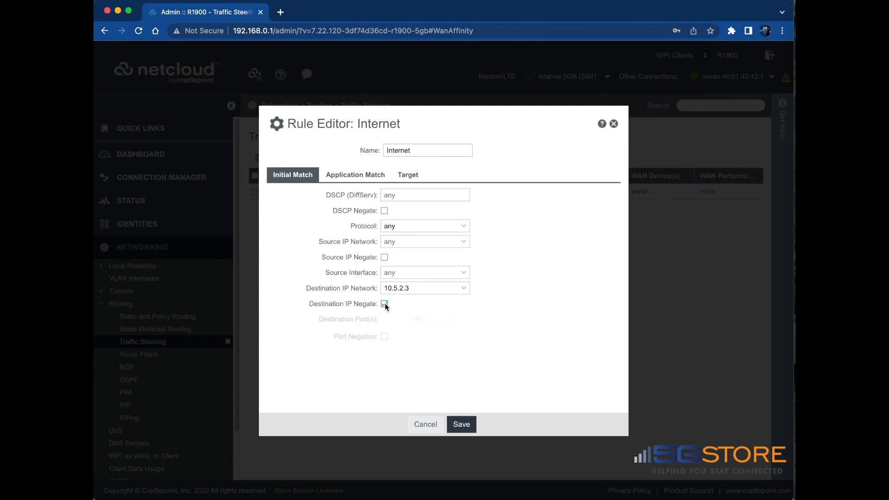
click(407, 175)
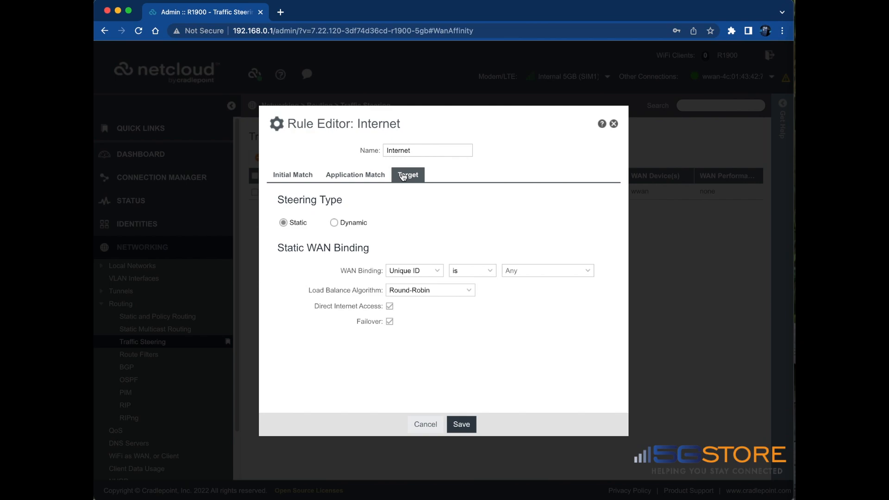
- Bind the Internet rule to WAN type LTE Modem with Failover off and save it
click(546, 270)
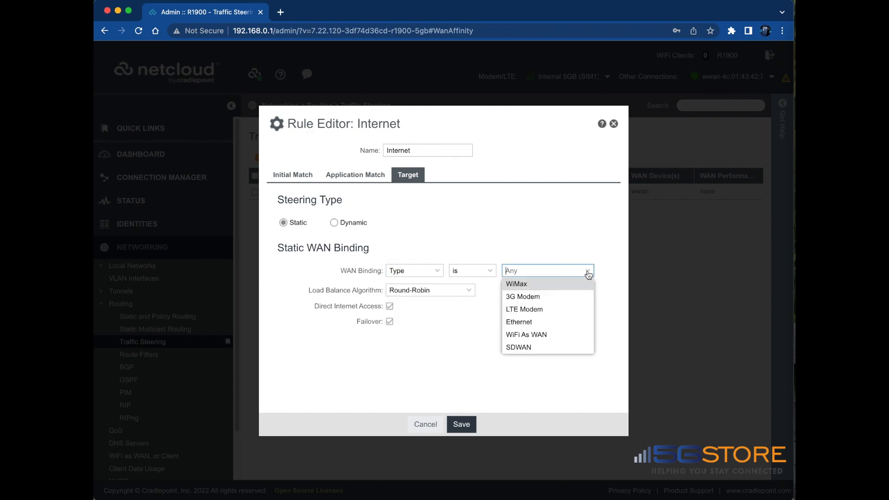
click(523, 309)
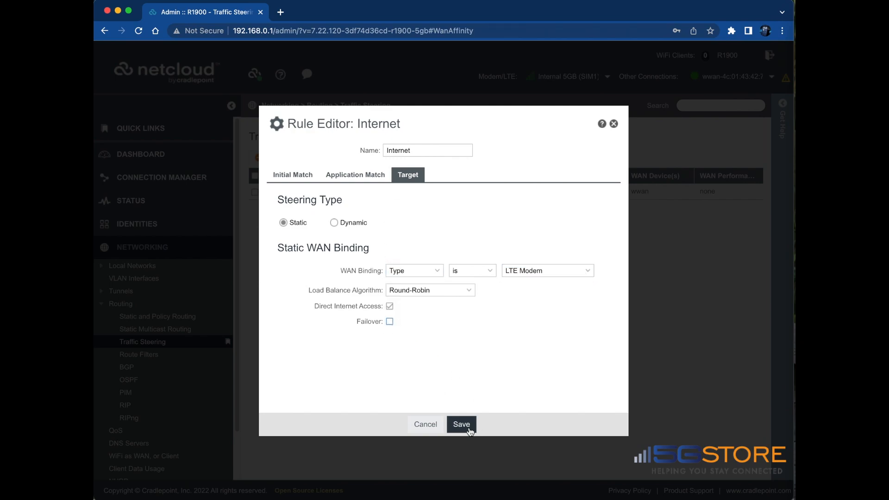
click(461, 424)
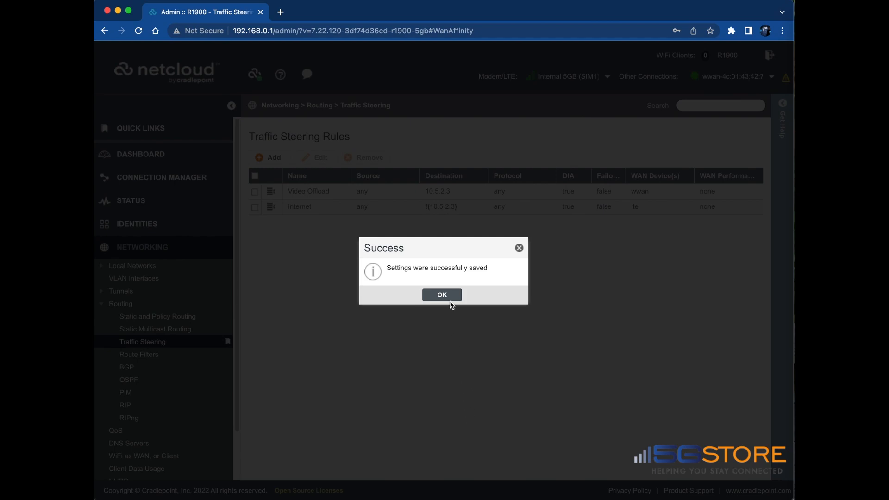
click(441, 295)
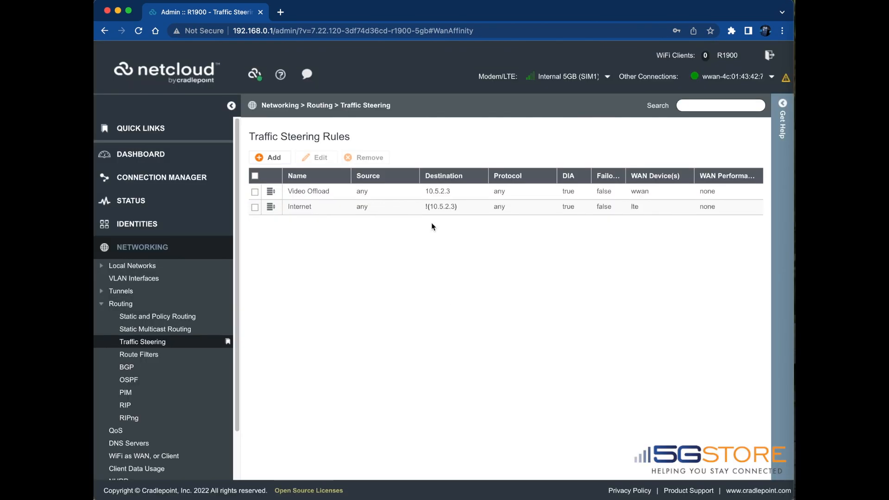